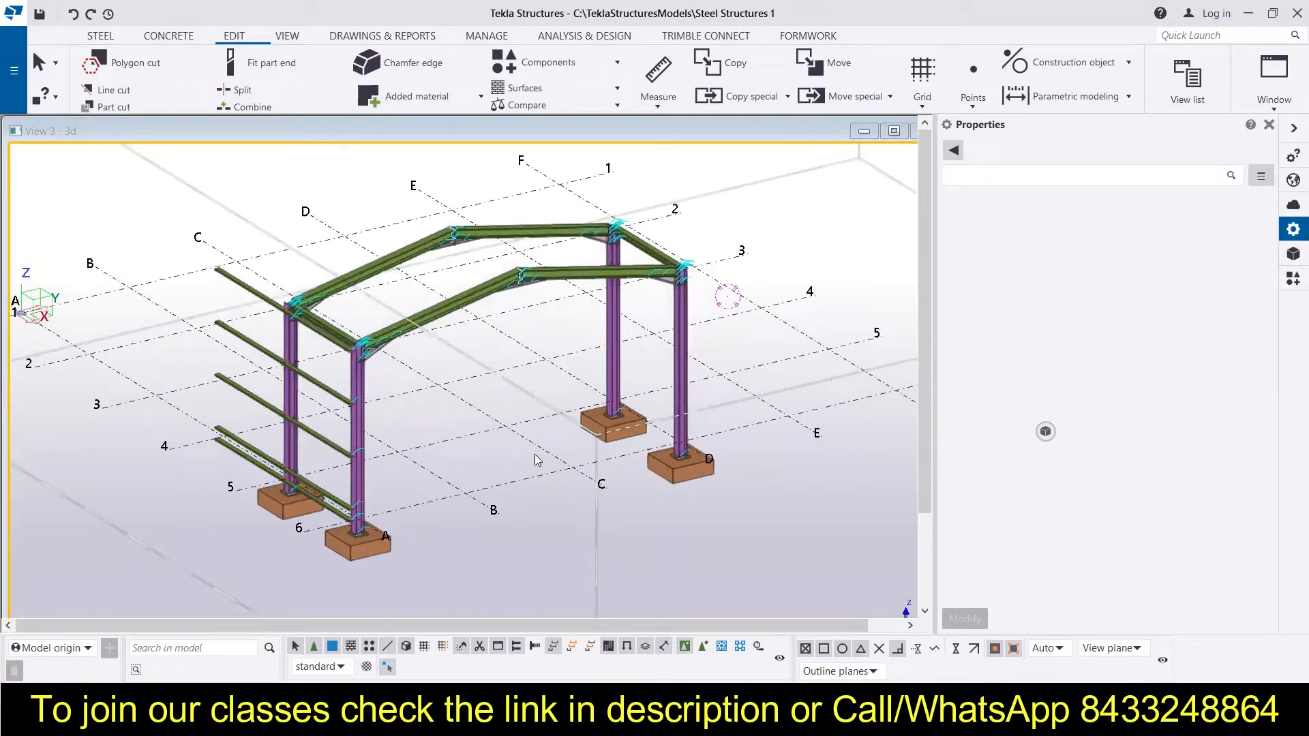
pyautogui.moveTo(405, 504)
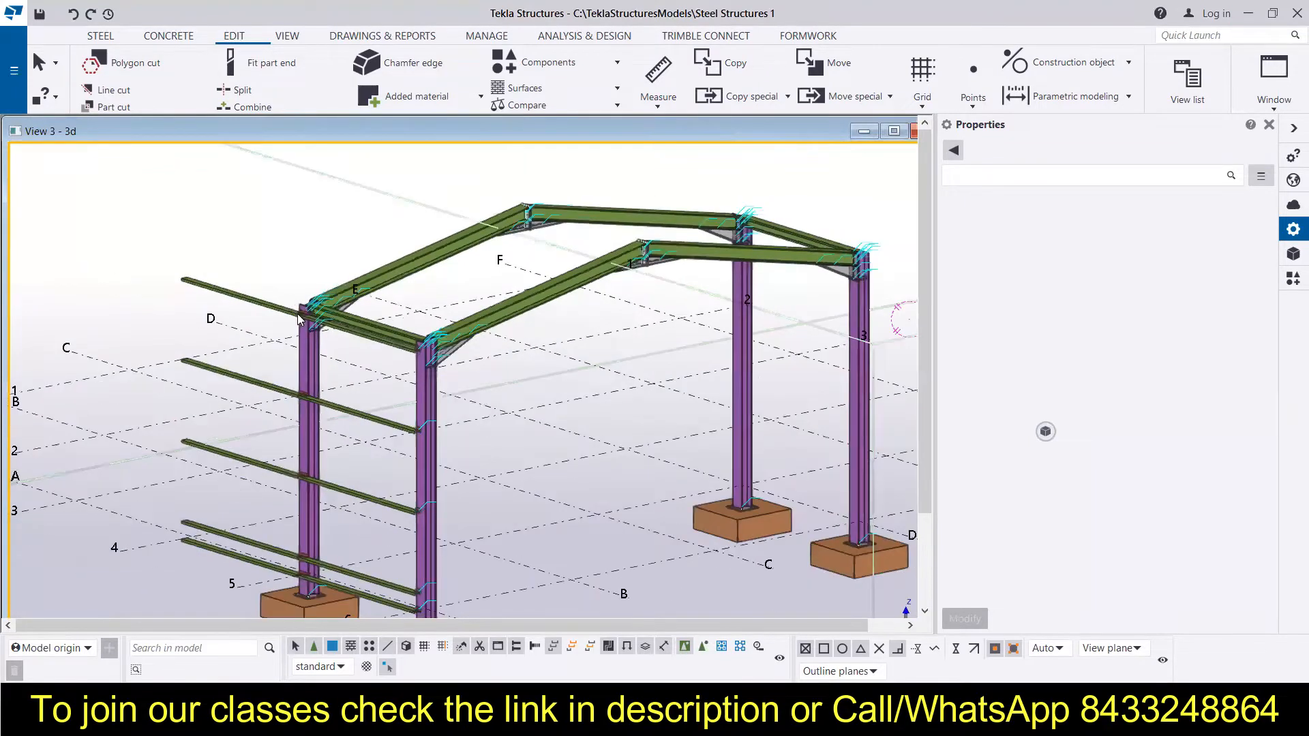
pyautogui.moveTo(469, 669)
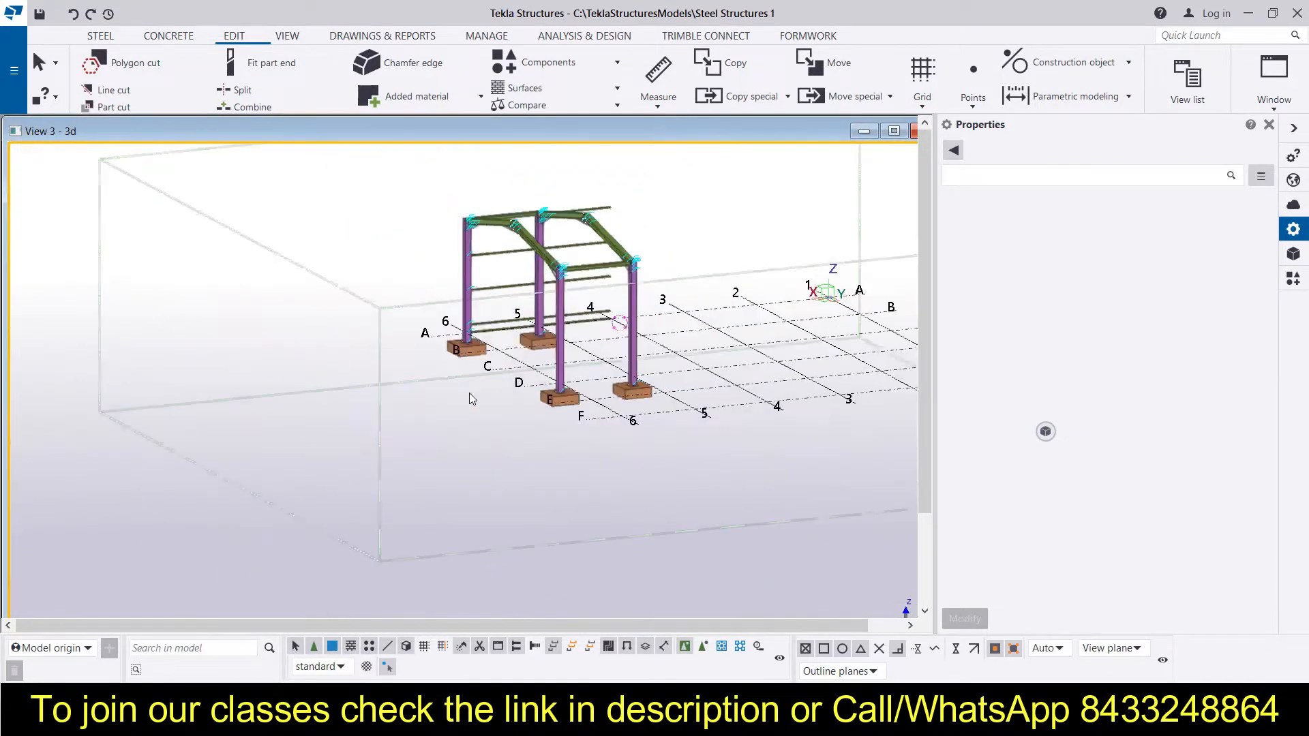
# Measure the 12000 span along Y between the two column top points
pyautogui.moveTo(472, 398); pyautogui.dragTo(731, 409)
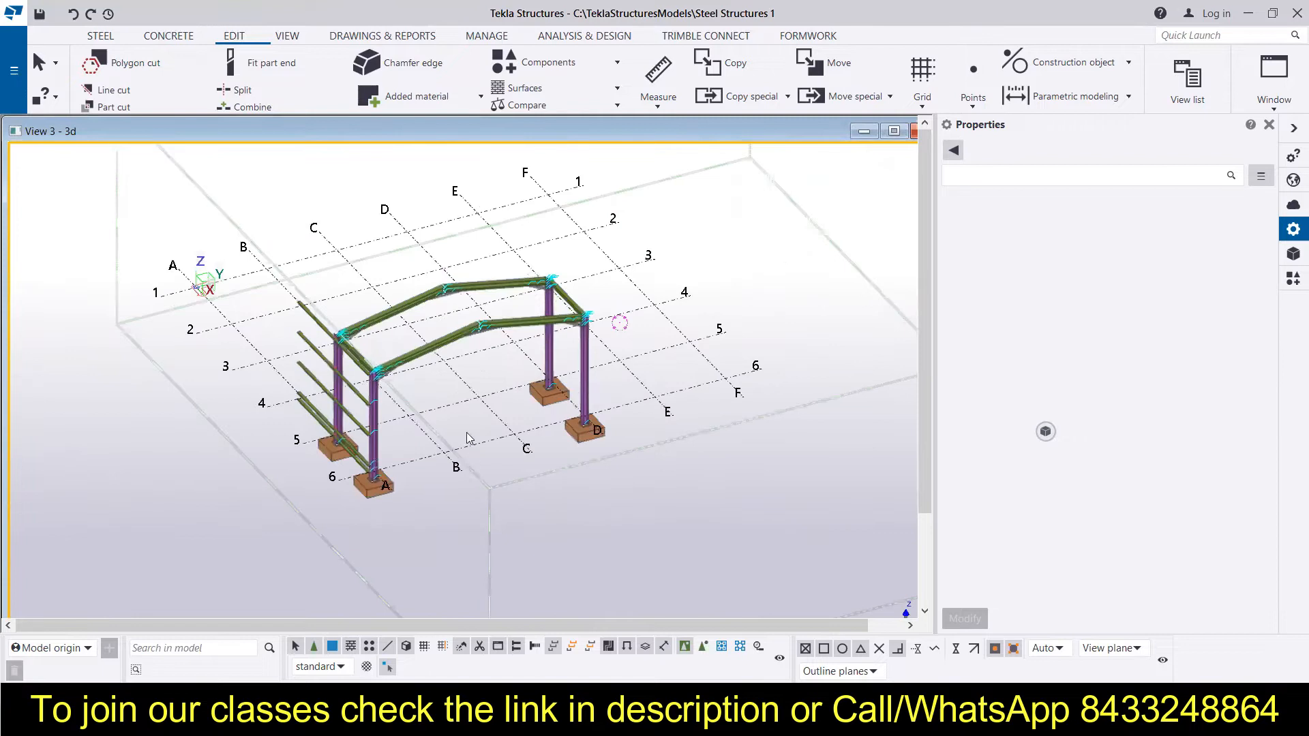
pyautogui.moveTo(668, 91)
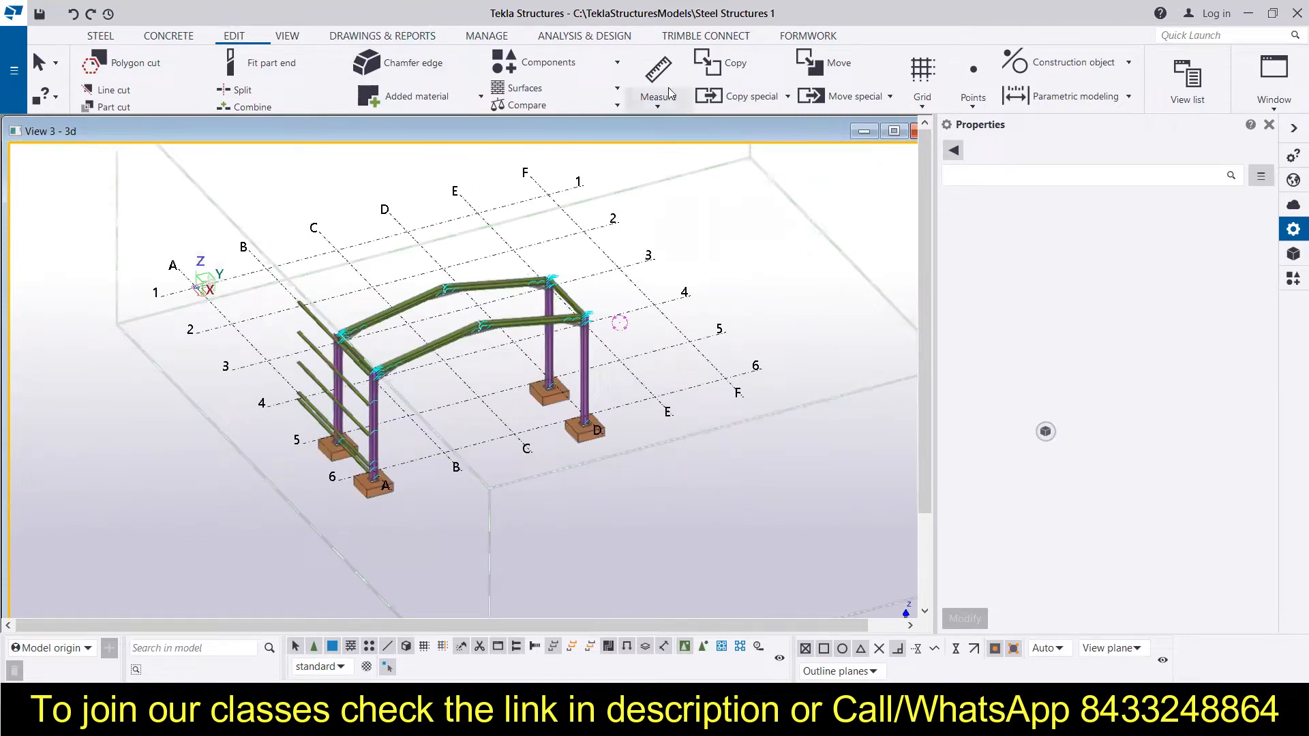
pyautogui.click(657, 71)
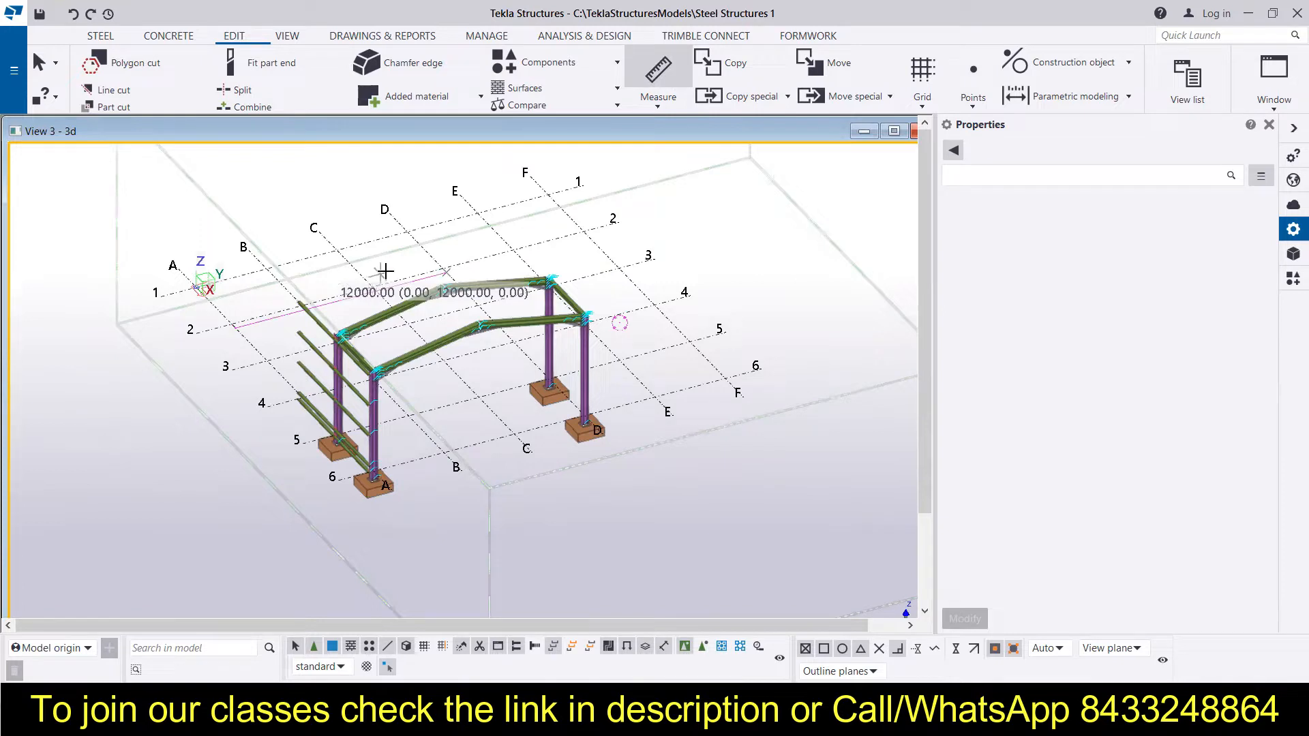
pyautogui.moveTo(374, 279)
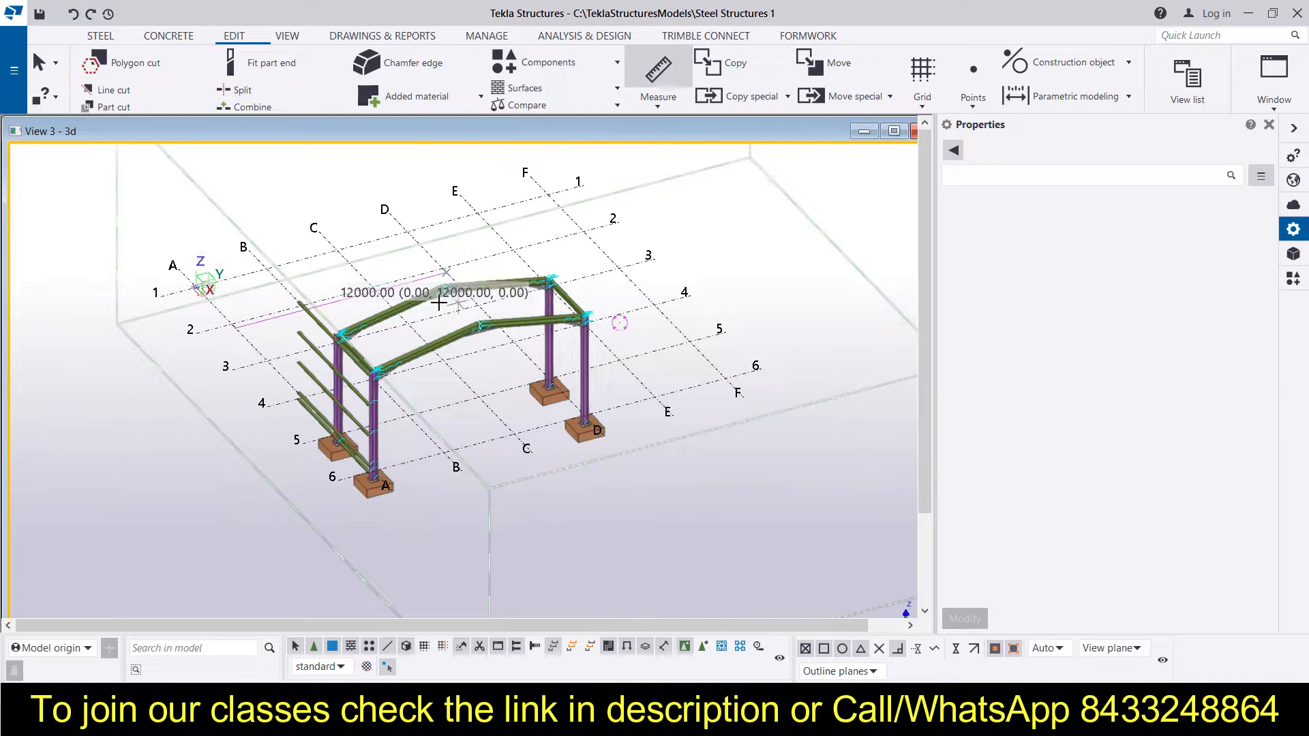
pyautogui.moveTo(377, 215)
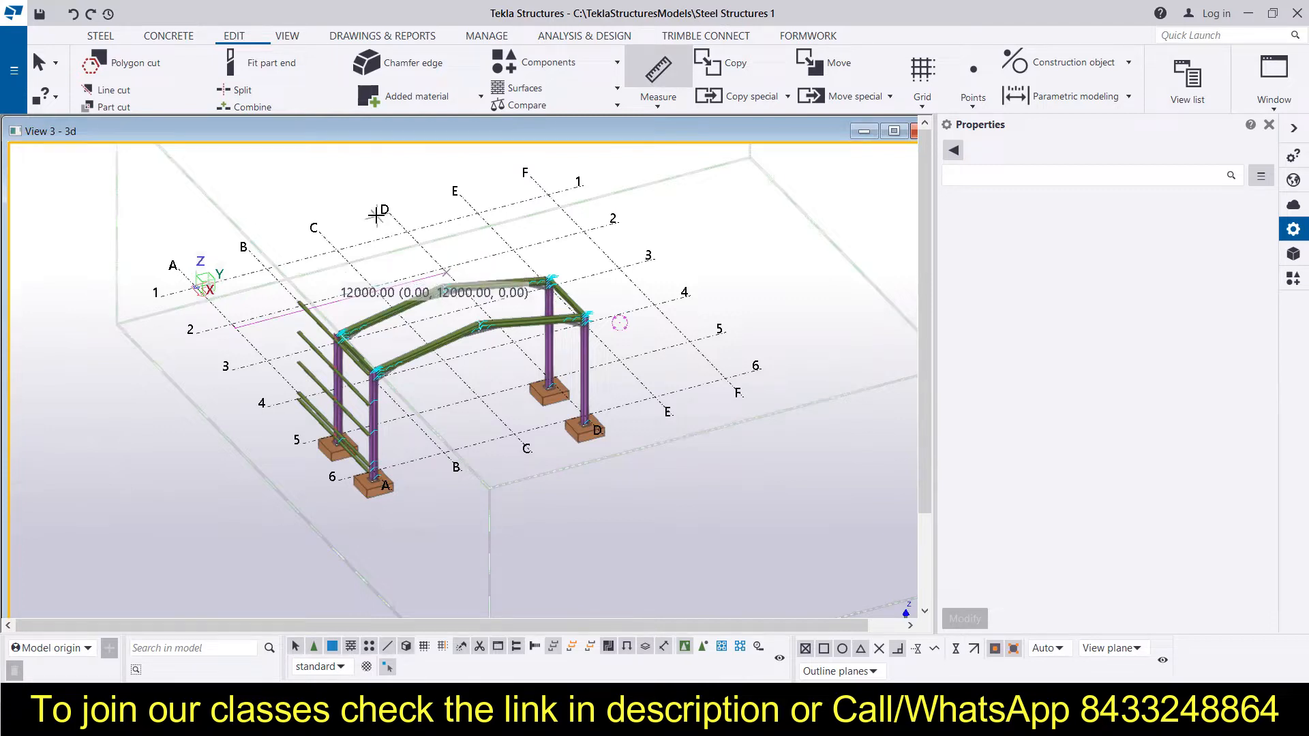
pyautogui.moveTo(518, 285)
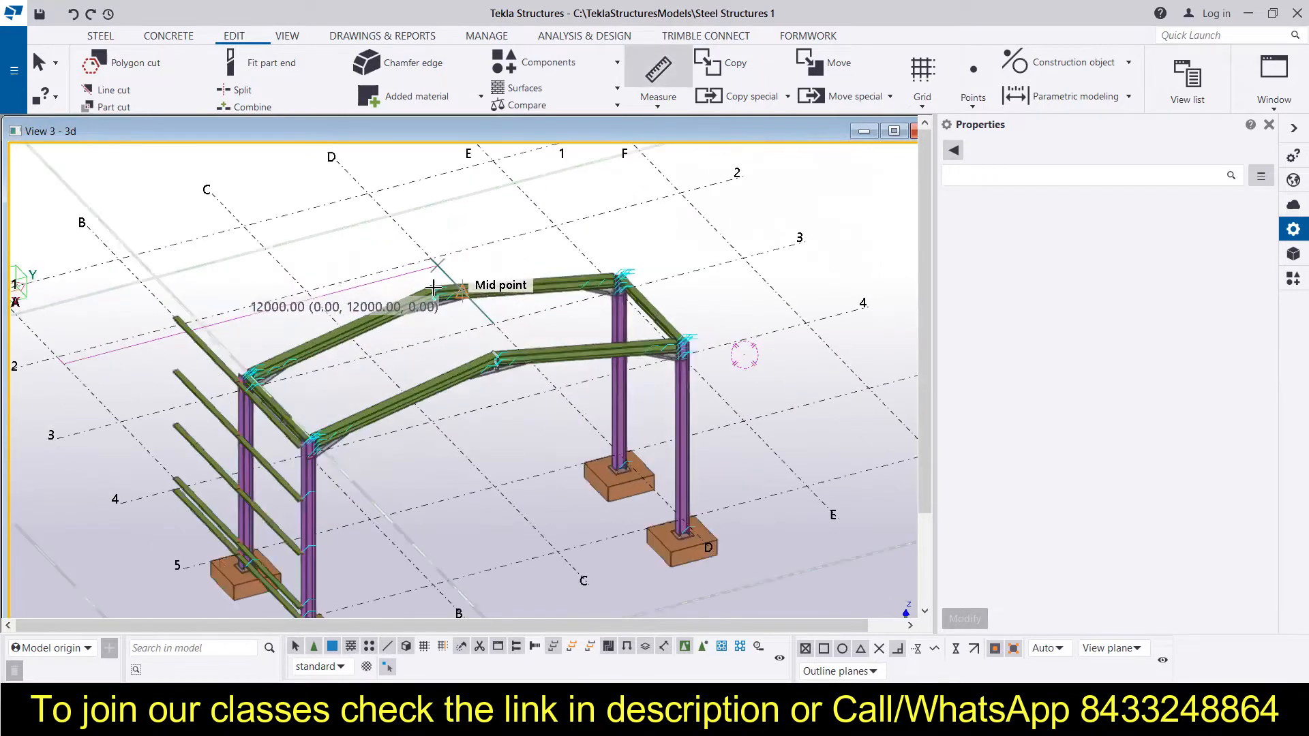
pyautogui.moveTo(382, 295)
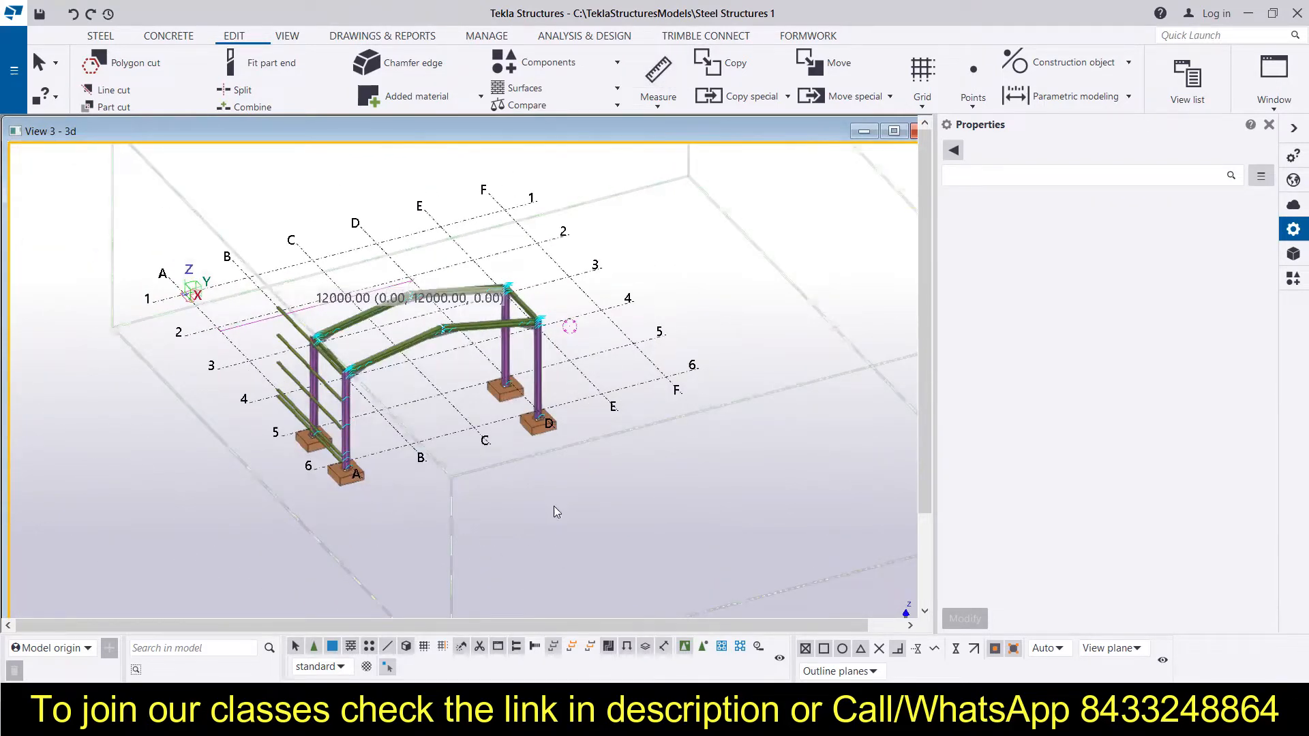
# Fit the work area to the entire model and redraw the view to clear the measurement
pyautogui.rightClick(556, 511)
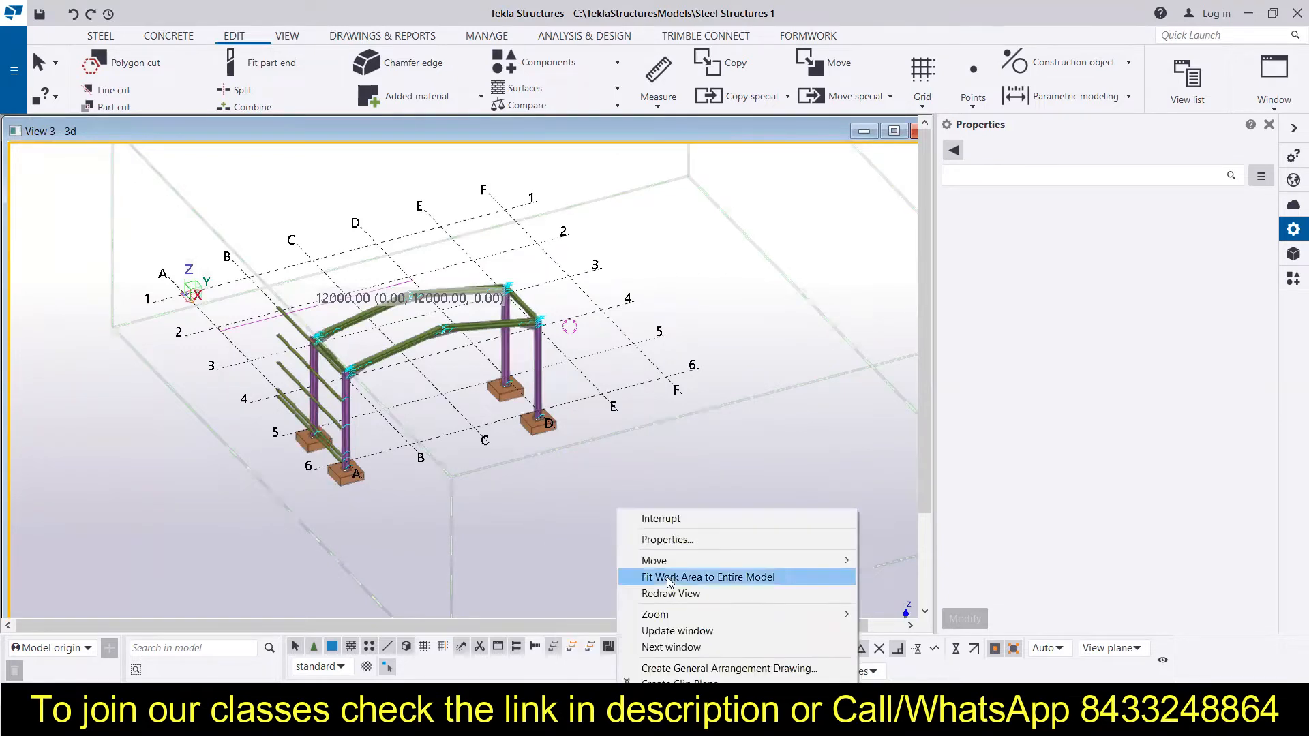
pyautogui.click(708, 577)
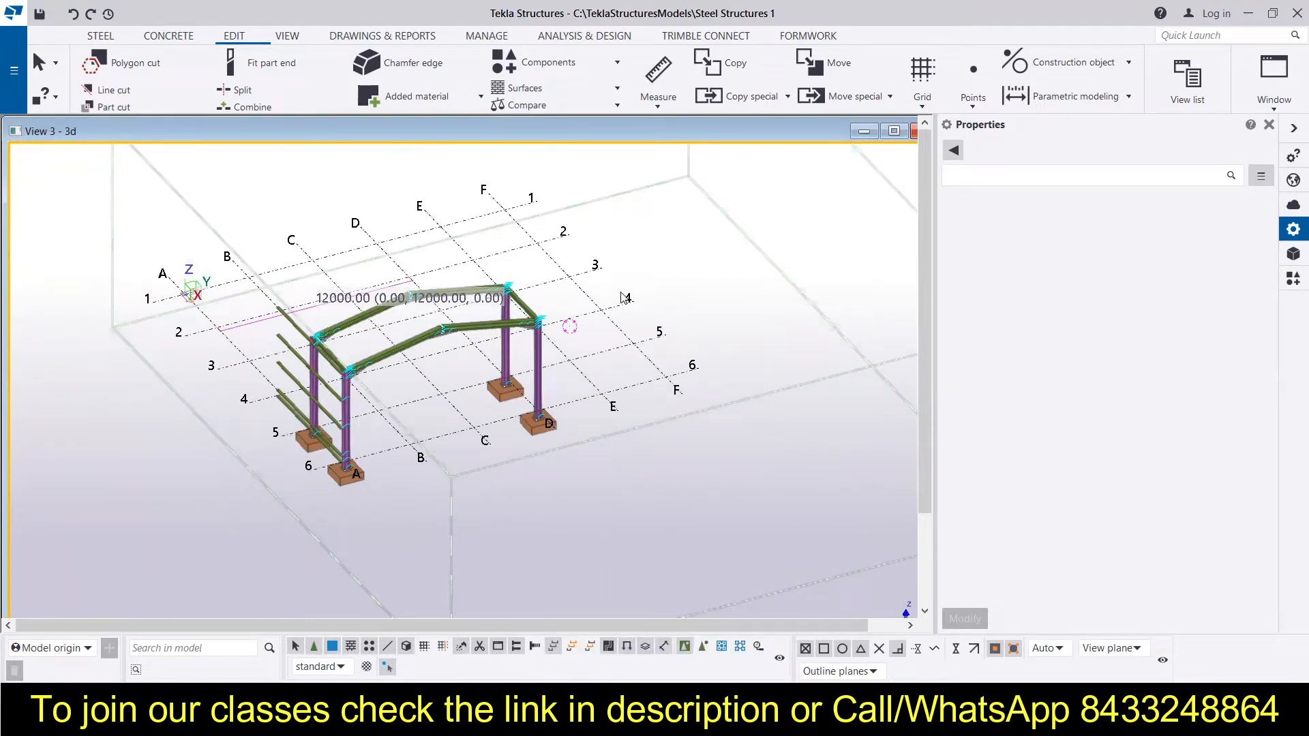
pyautogui.rightClick(622, 298)
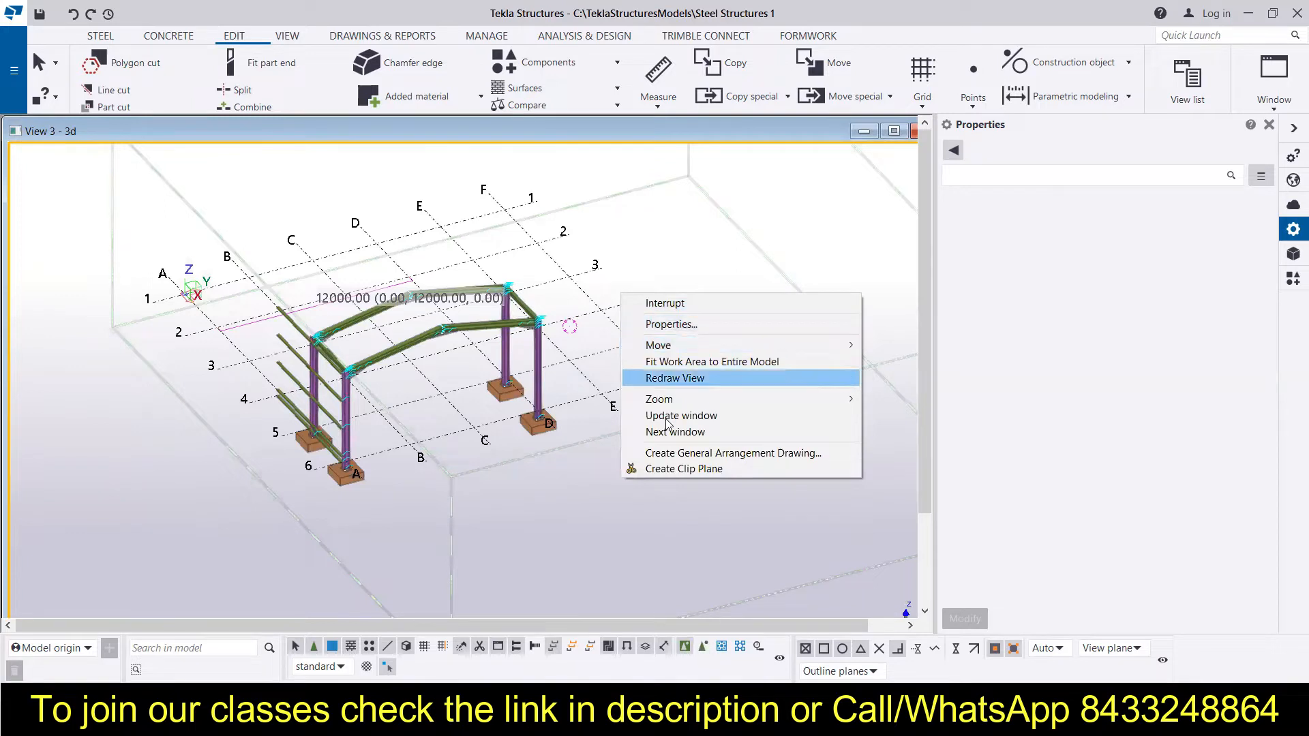
pyautogui.click(675, 378)
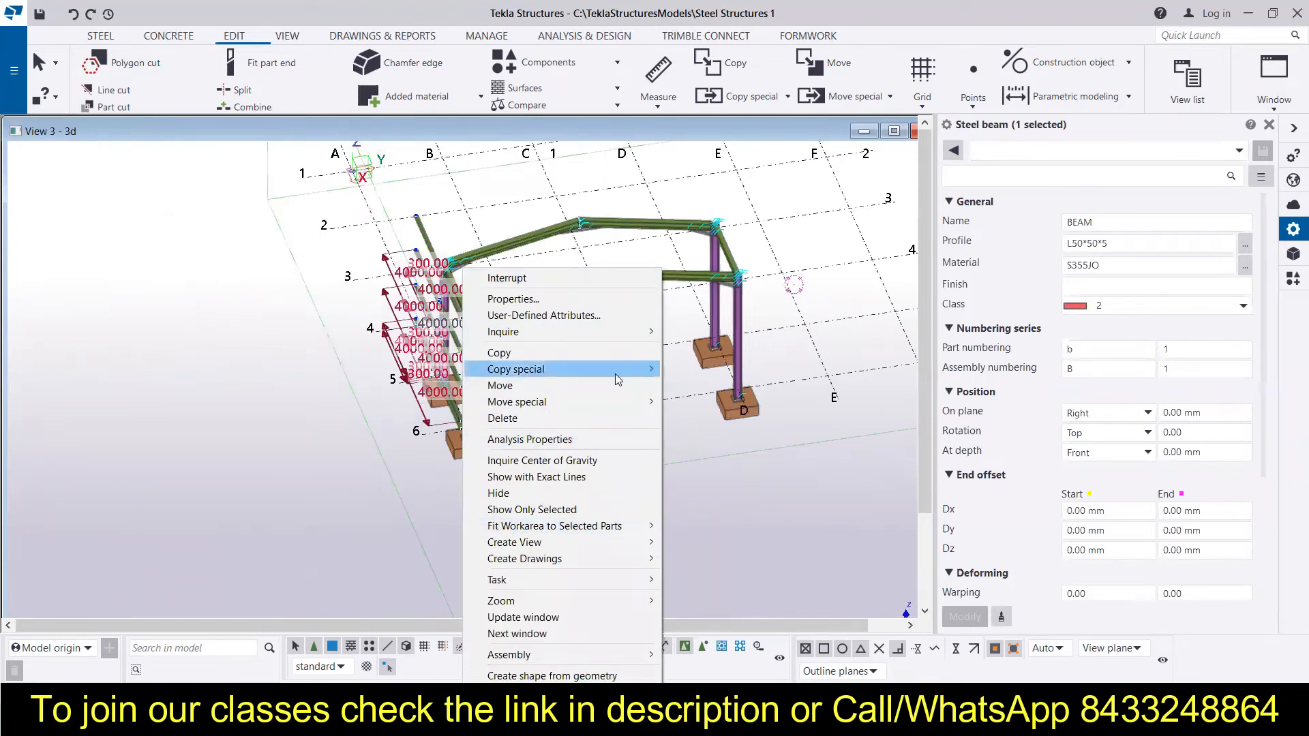
pyautogui.moveTo(516, 369)
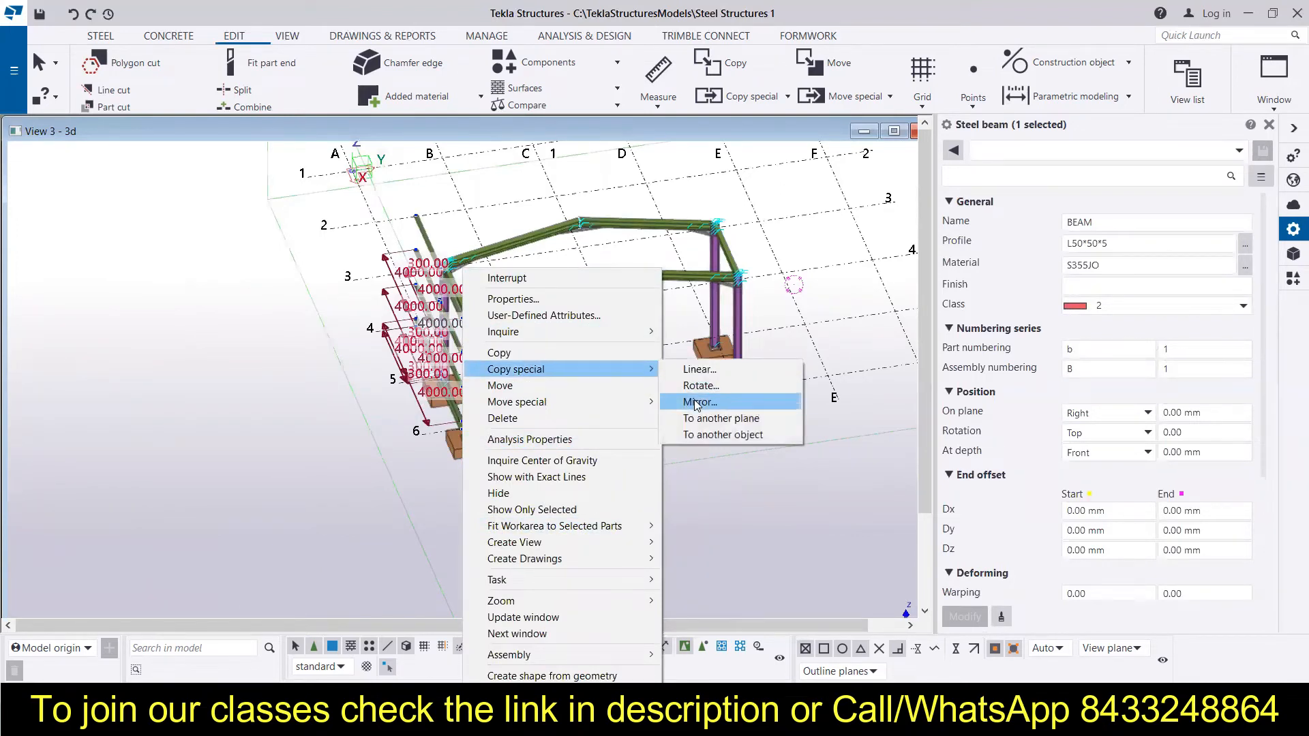
# Mirror-copy the side rails about X0 0, Y0 6000, angle 0 onto the opposite side
pyautogui.click(697, 401)
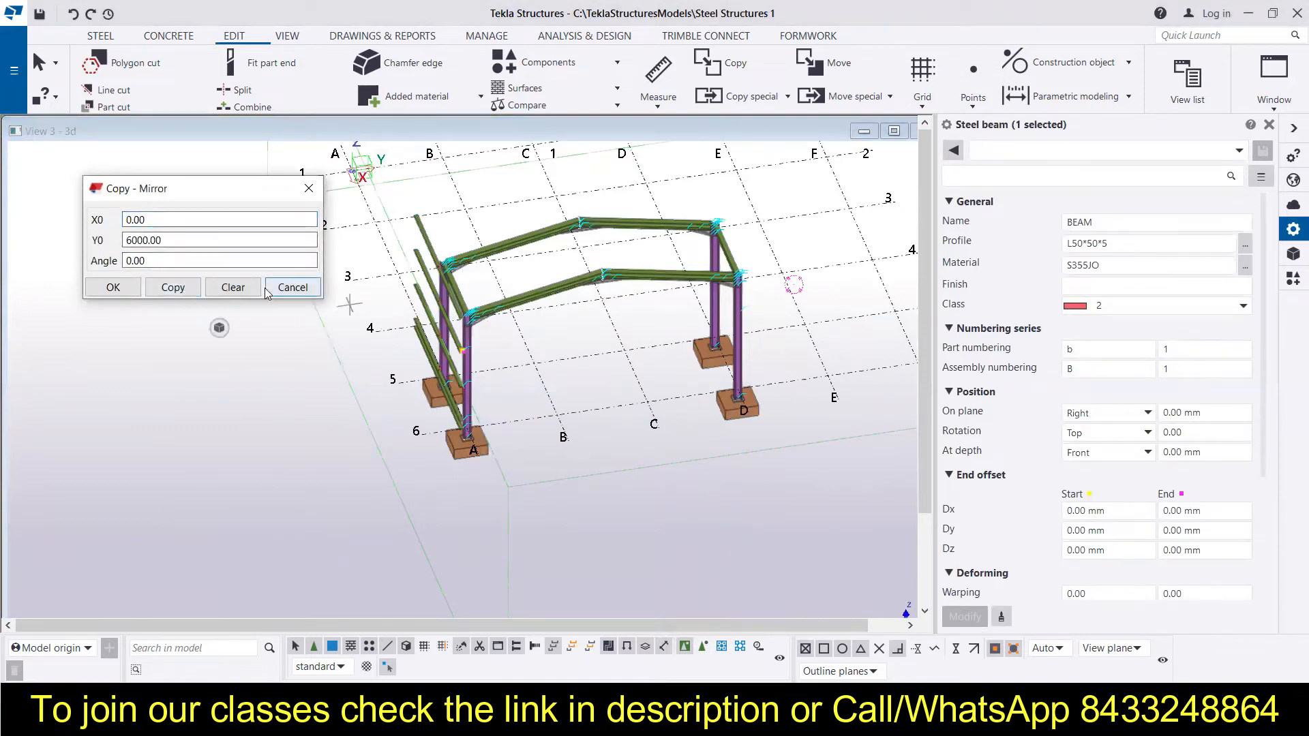
pyautogui.click(293, 288)
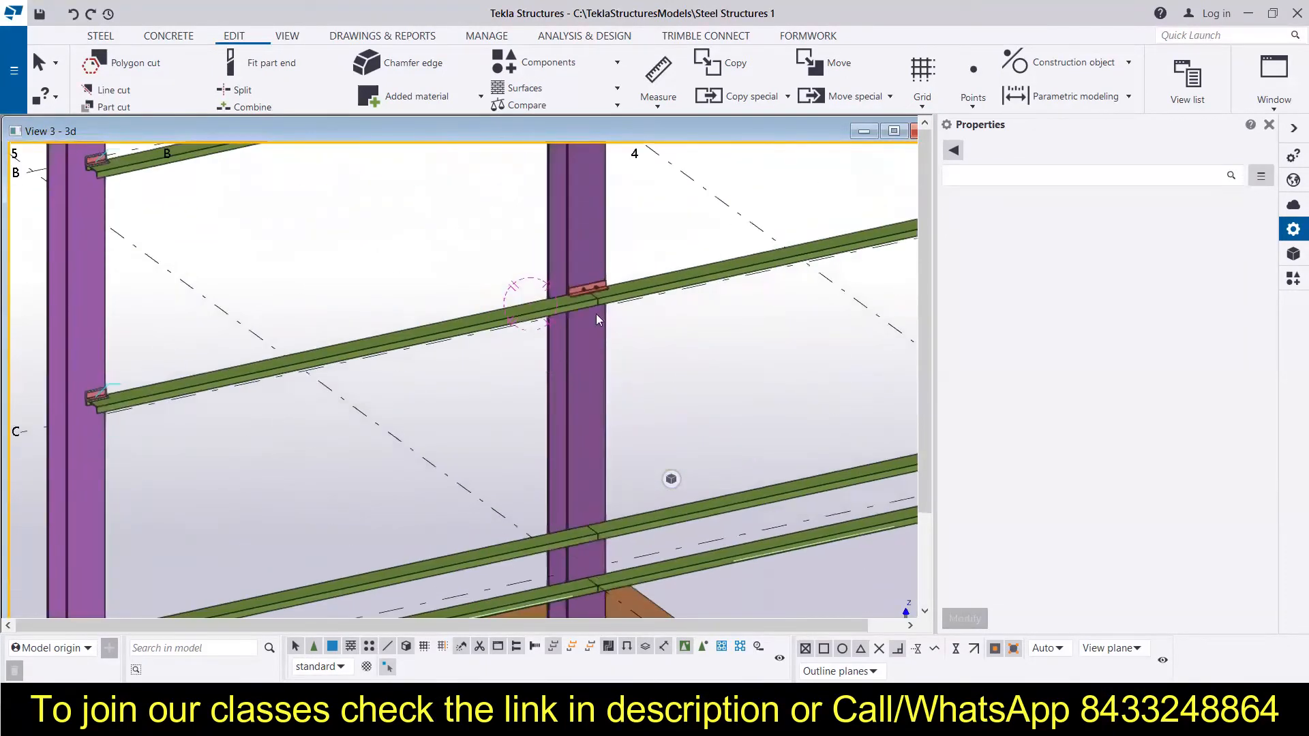
pyautogui.moveTo(624, 278)
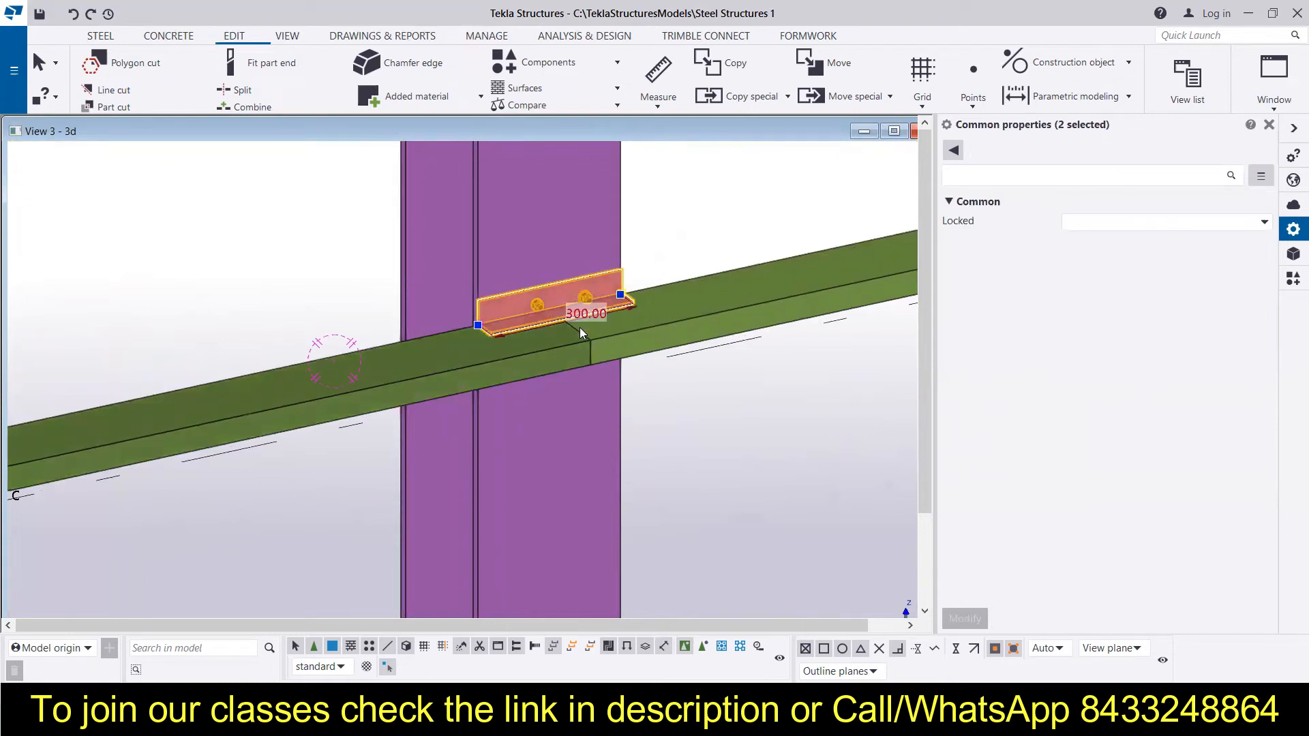
# Mirror-copy the selected cleat plate and weld at the rail-column joint to the opposite side
pyautogui.rightClick(581, 333)
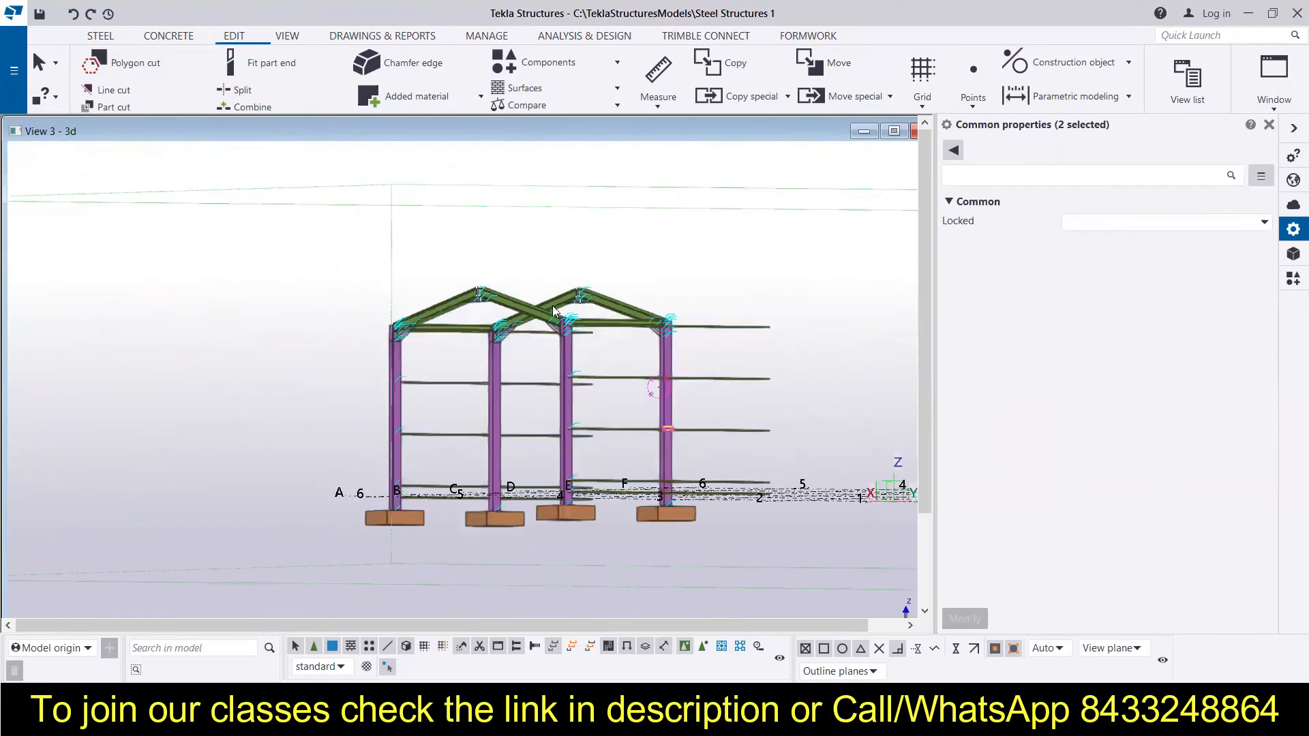
pyautogui.moveTo(551, 313); pyautogui.dragTo(527, 370)
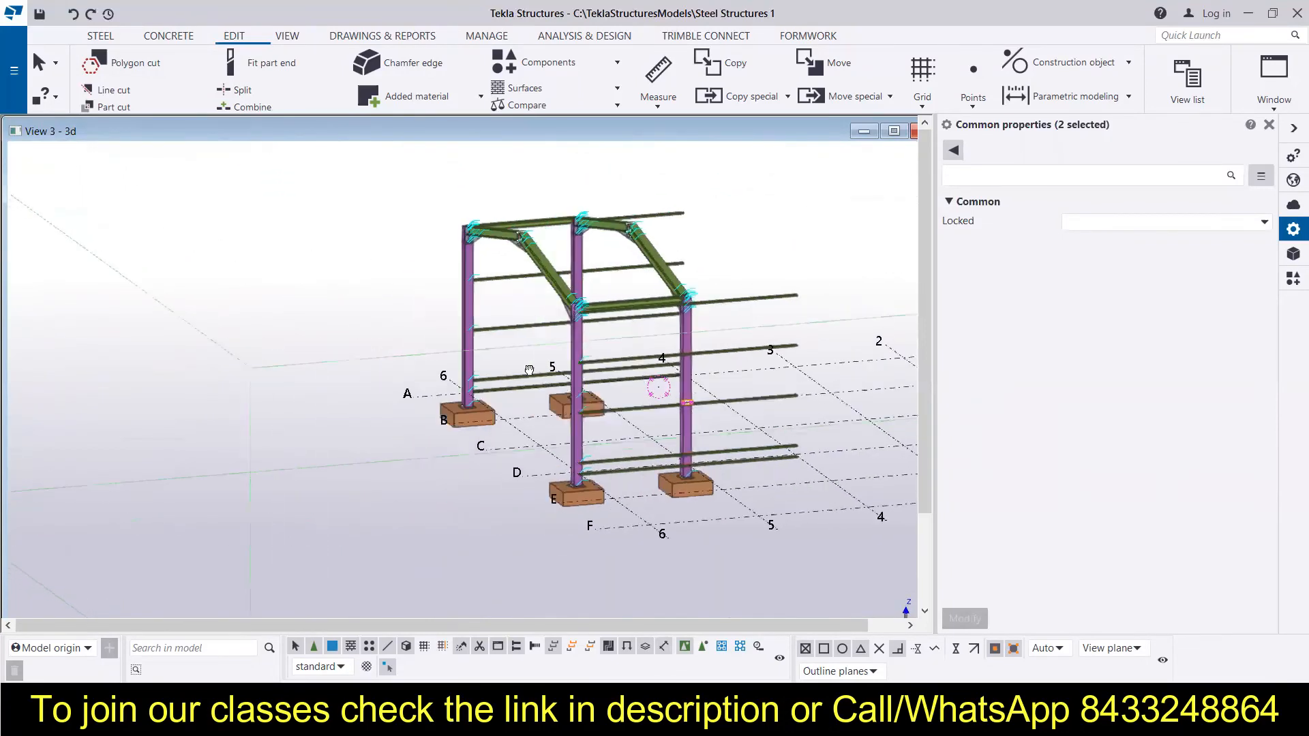